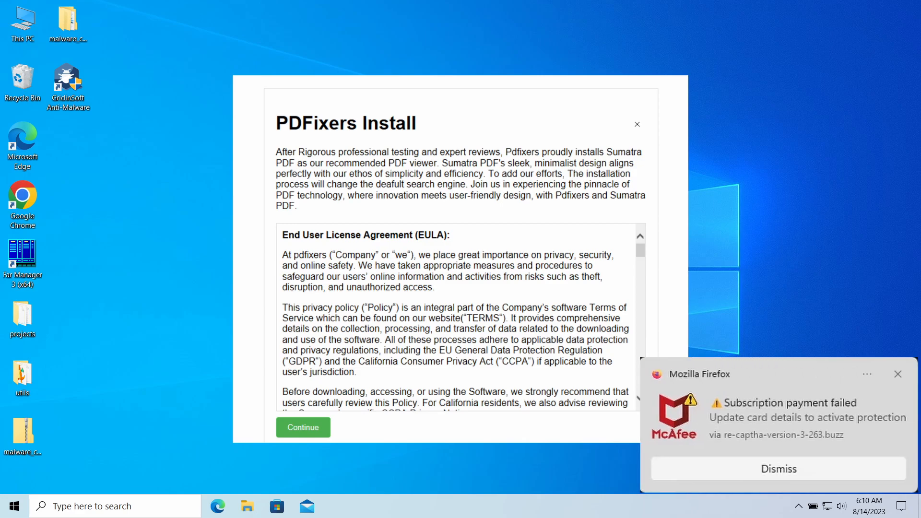
- Finish the PDFixers installation and acknowledge the Installation Complete message
{"action": "left_click", "coordinate": [777, 469]}
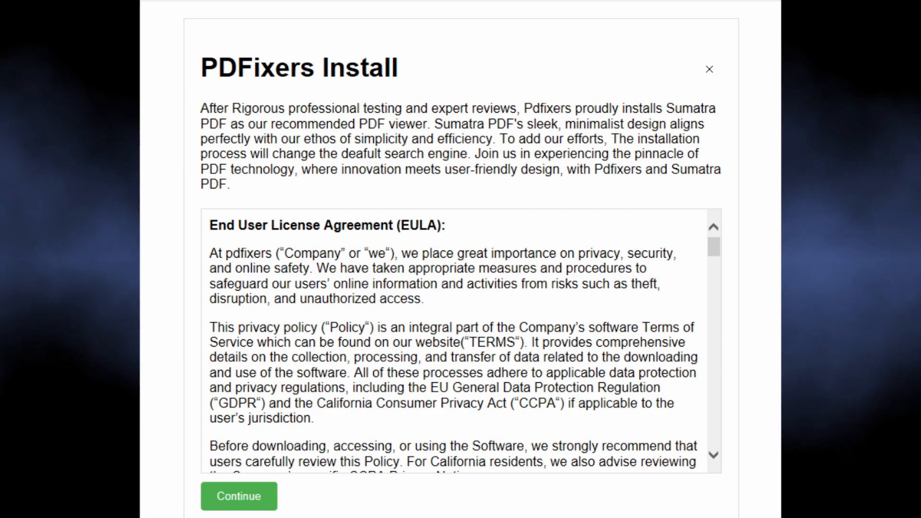
{"action": "left_click", "coordinate": [238, 496]}
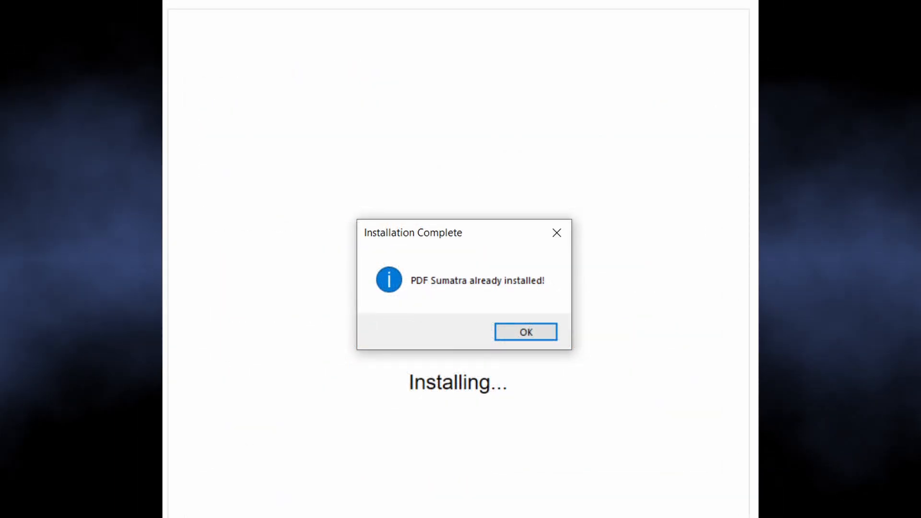
{"action": "left_click", "coordinate": [524, 332]}
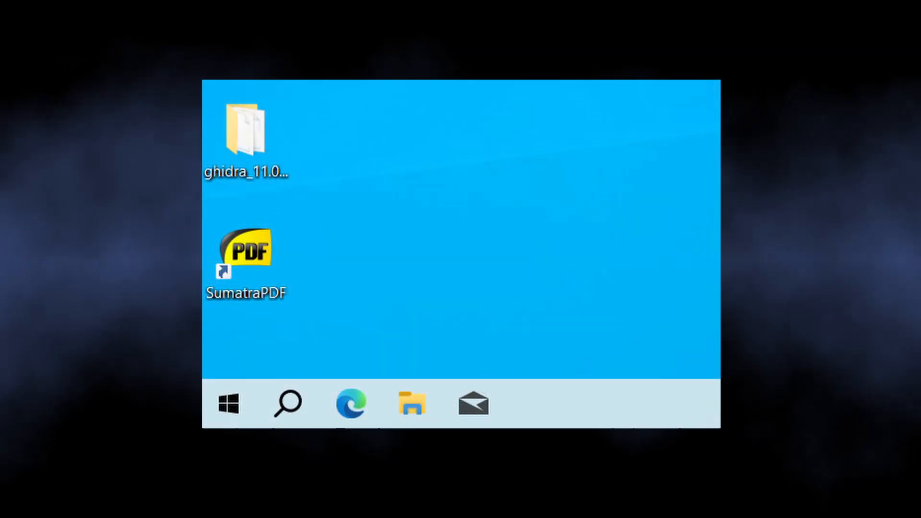
- Launch Google Chrome from its desktop shortcut, landing on goto.searchpoweronline.com
{"action": "double_click", "coordinate": [246, 248]}
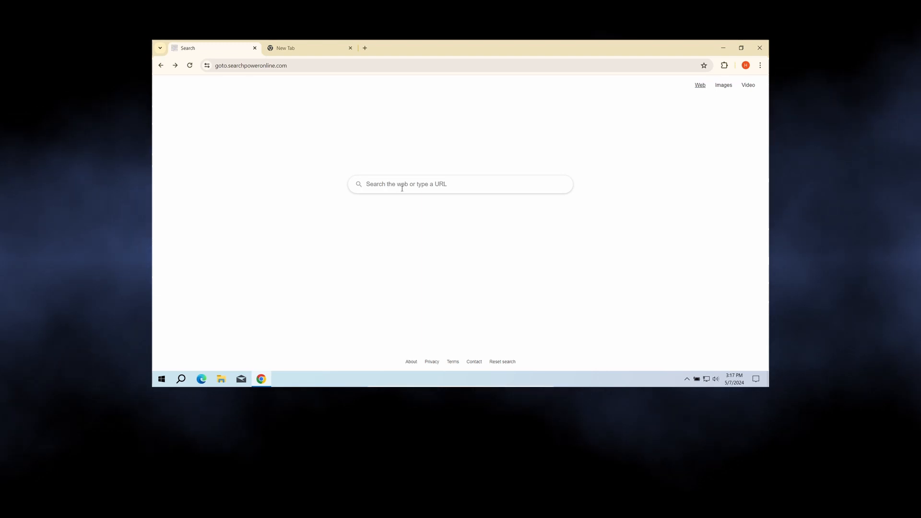
- Search for 'how to fix pc' and scroll through the Yahoo results
{"action": "type", "text": "how to fix pc"}
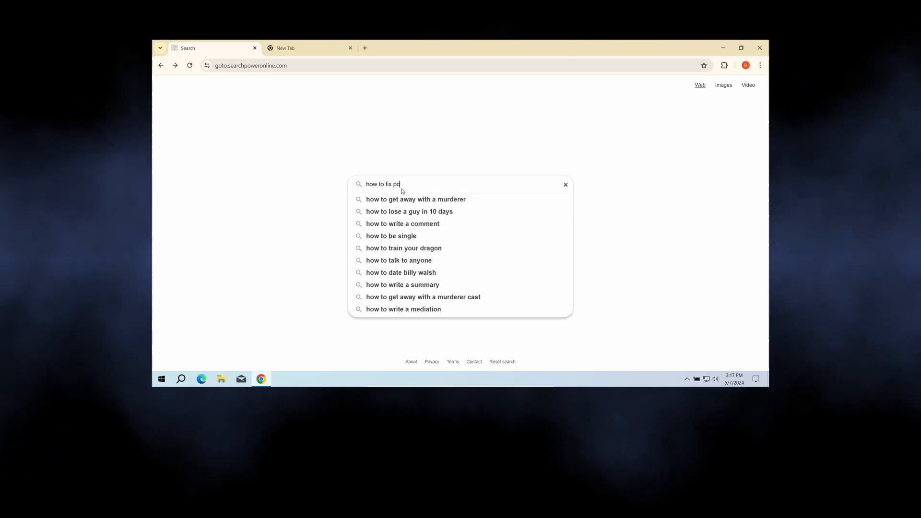
{"action": "key", "text": "enter"}
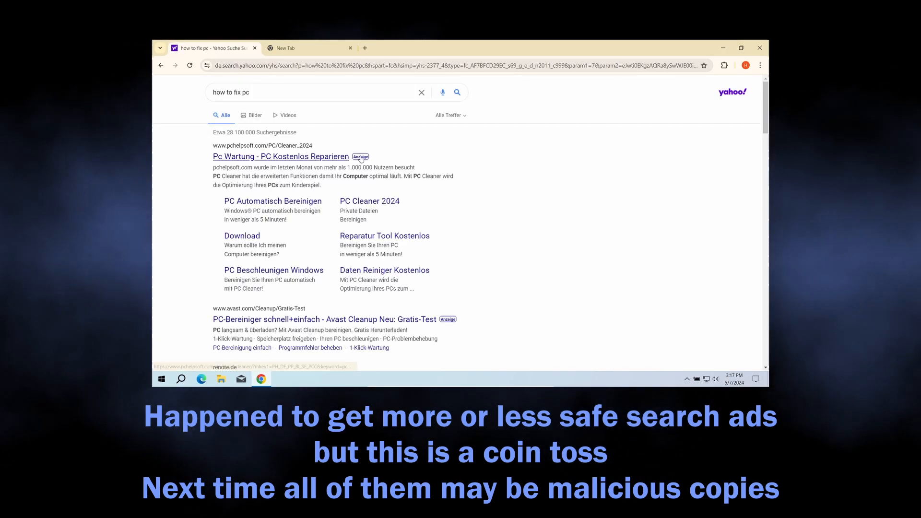
{"action": "scroll", "scroll_direction": "down", "scroll_amount": 3}
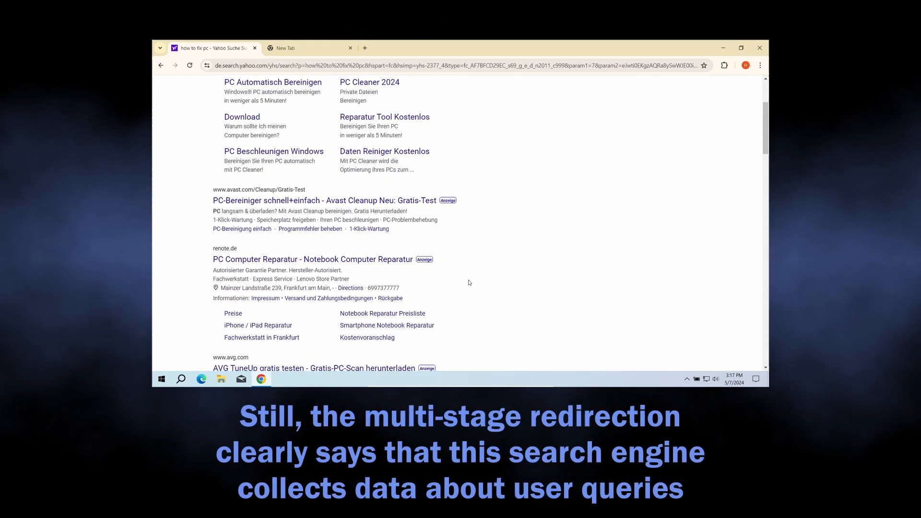
{"action": "scroll", "scroll_direction": "down", "scroll_amount": 3}
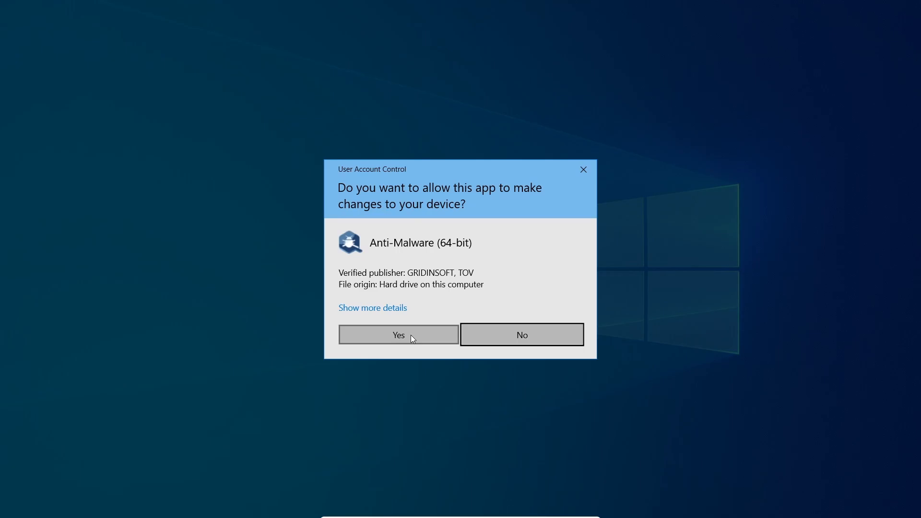
- Allow GridinSoft Anti-Malware to run, launch it, and start a Standard scan
{"action": "left_click", "coordinate": [398, 335]}
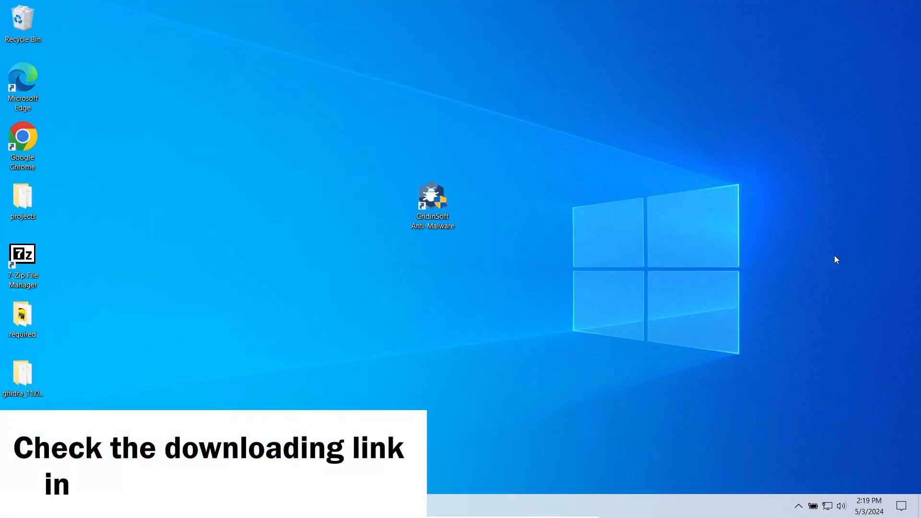
{"action": "double_click", "coordinate": [432, 202]}
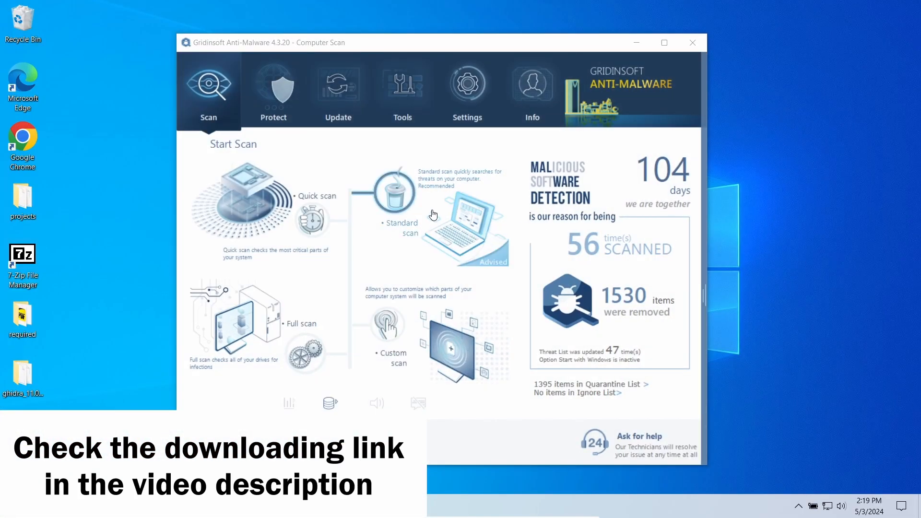
{"action": "left_click", "coordinate": [387, 191]}
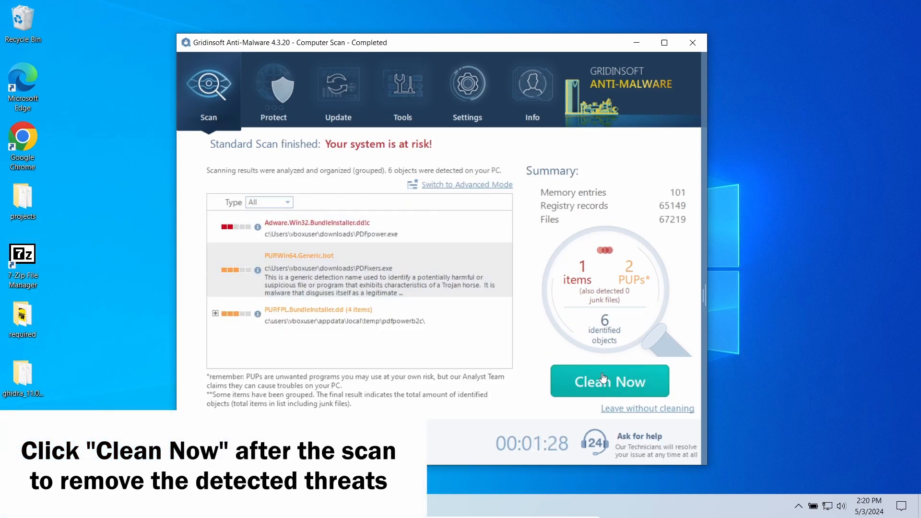
- Clean all 6 detected threats and dismiss the removal summary
{"action": "left_click", "coordinate": [609, 380]}
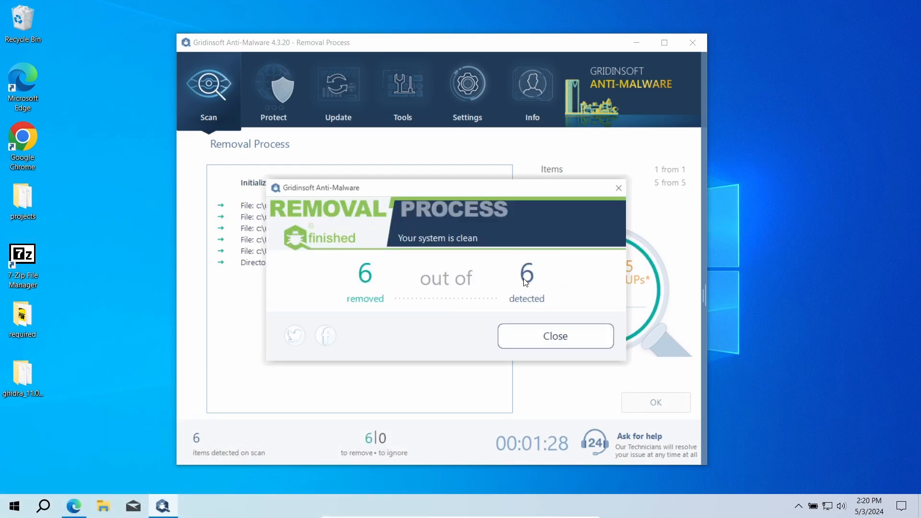
{"action": "left_click", "coordinate": [555, 336]}
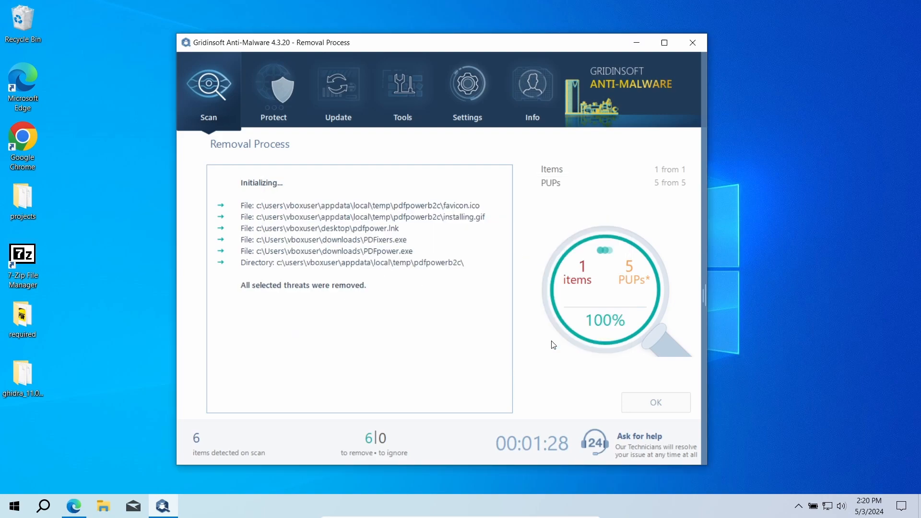
{"action": "left_click", "coordinate": [655, 403]}
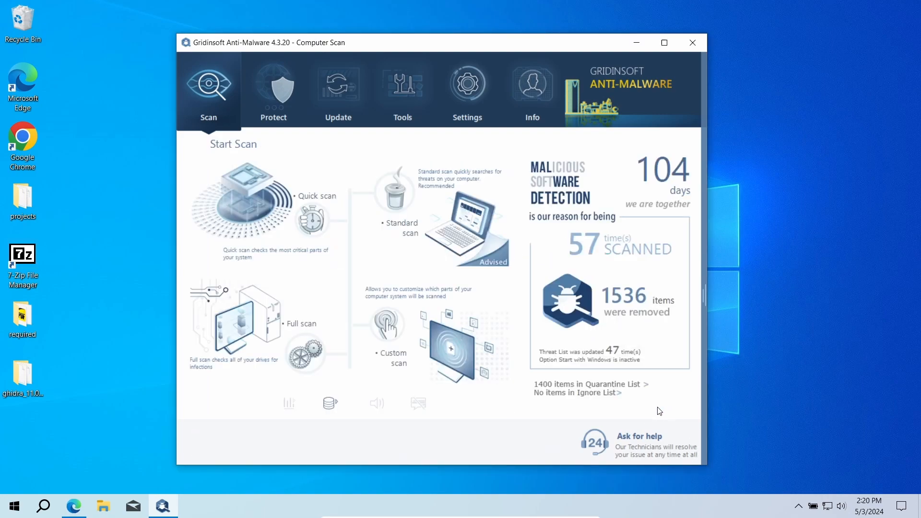